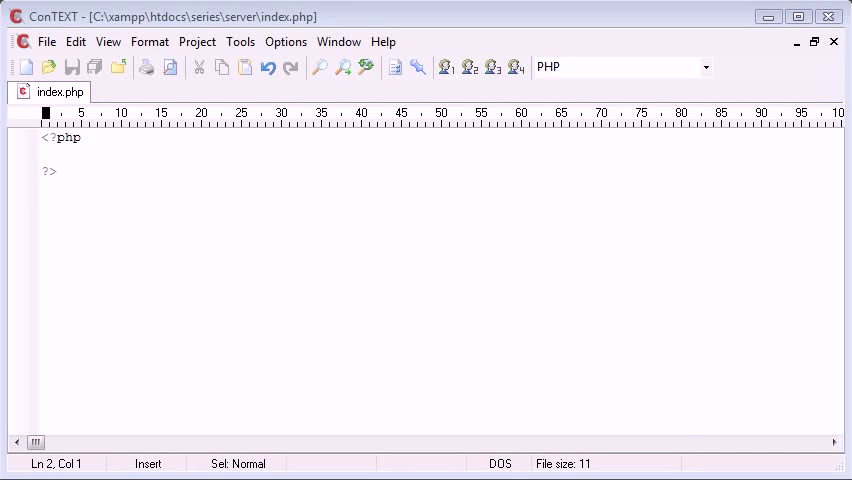
mouse_move(321, 214)
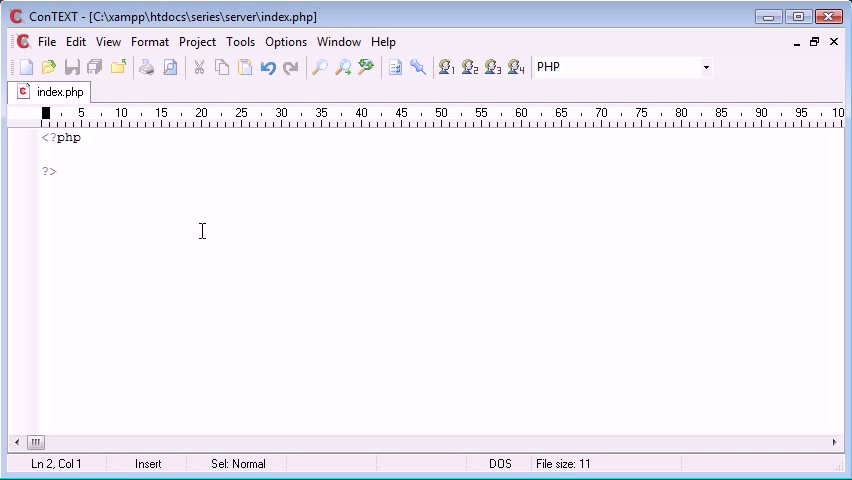
- Enter the statement $_SERVER['REMOTE_ADDR']; between the PHP tags of index.php
type("$")
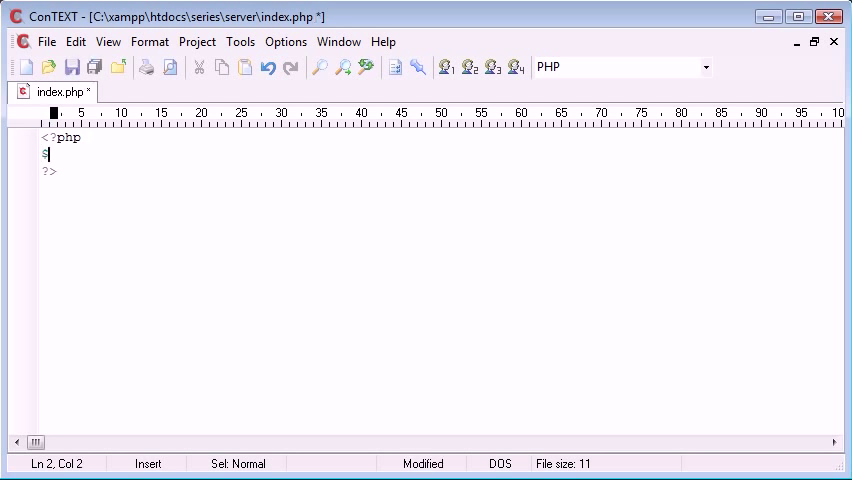
type("_SERVER[];")
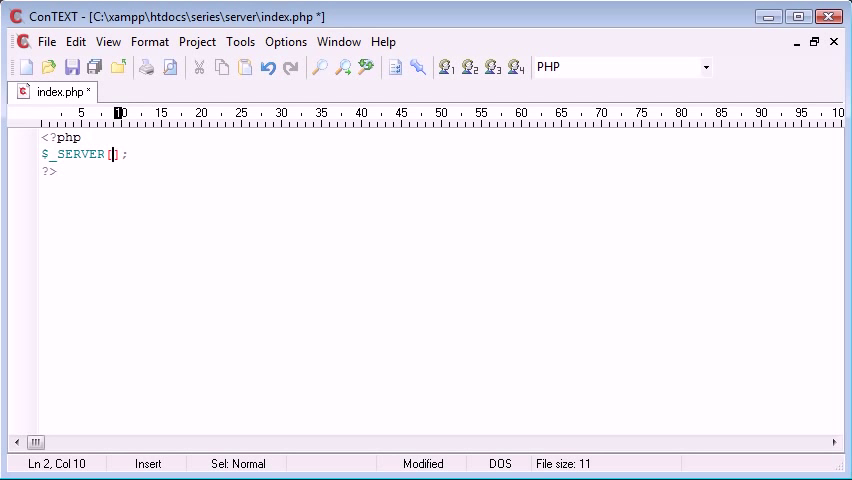
type("'REMOTE_ADDR")
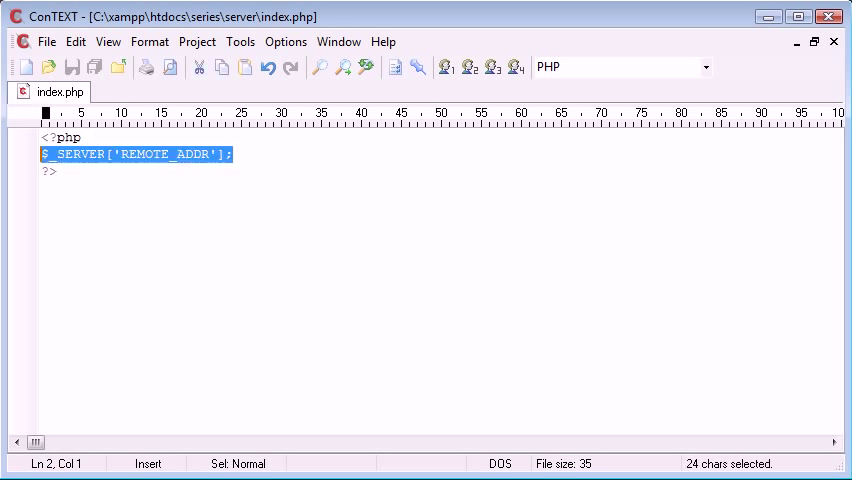
- Delete the $_SERVER['REMOTE_ADDR']; test line, leaving only blank lines in the PHP block
key("Delete")
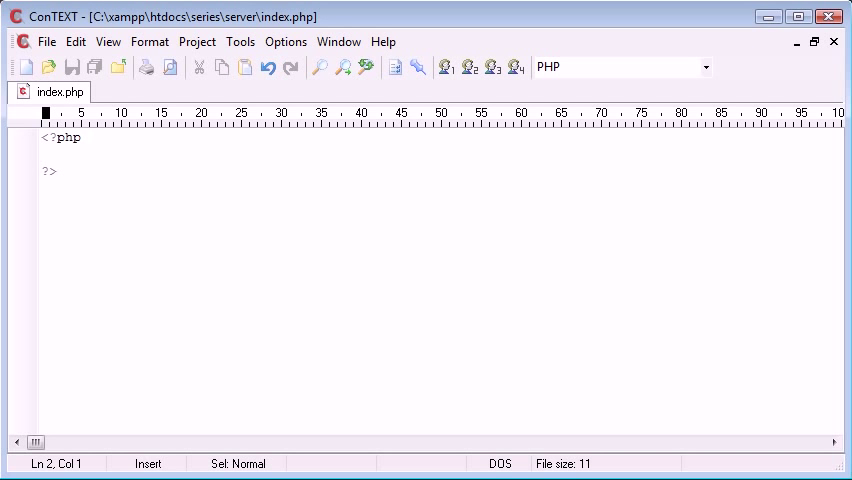
type("REMOTE_ADDR")
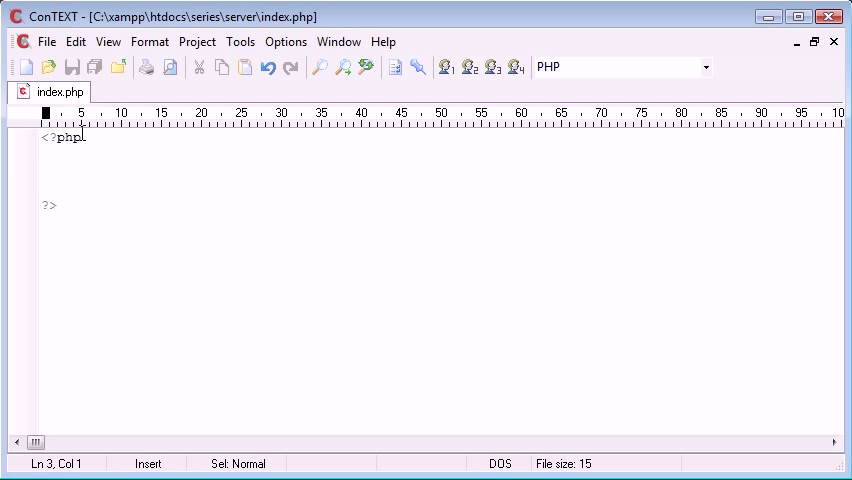
- Start line 3 with $http_client_ip = and save the progress
type("$_SERVER[")
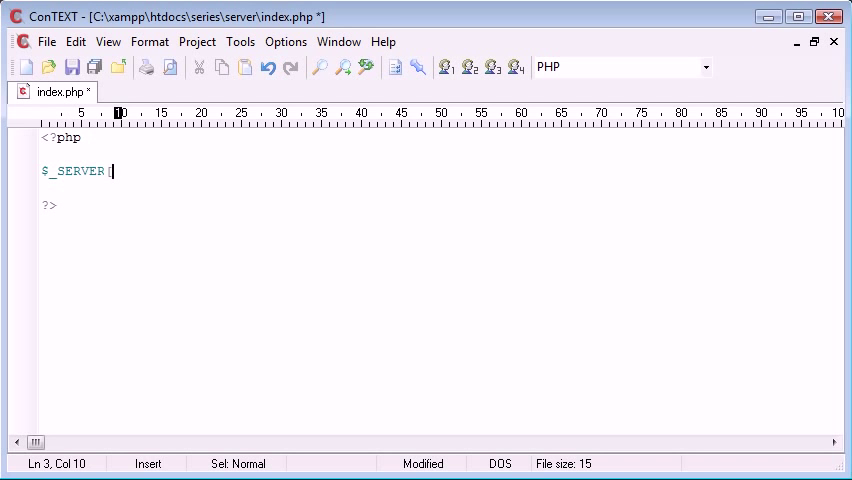
type("[];")
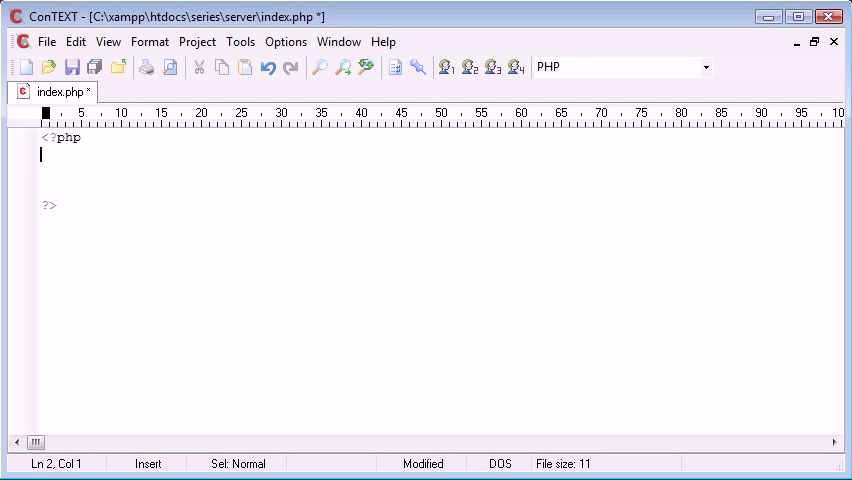
type("$")
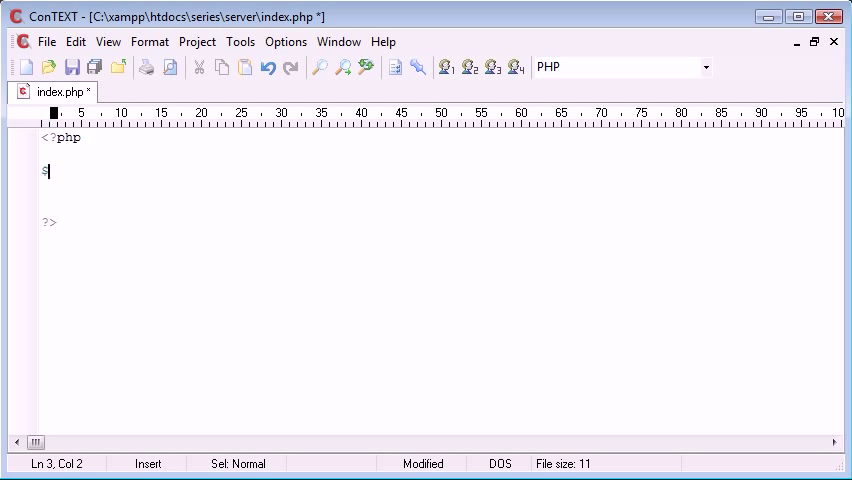
type("http_client_")
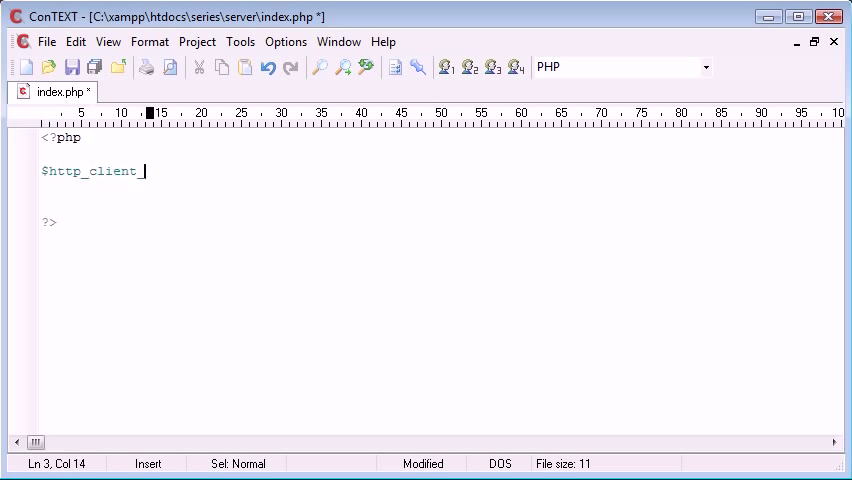
type("ip =")
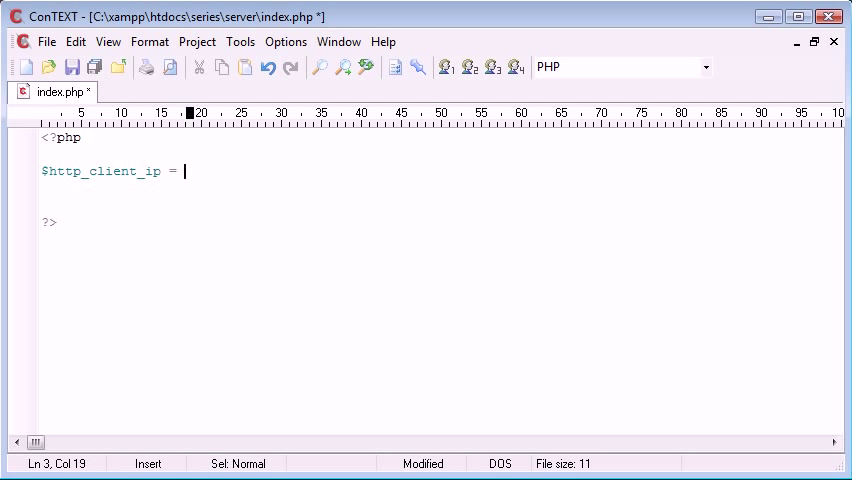
left_click(72, 66)
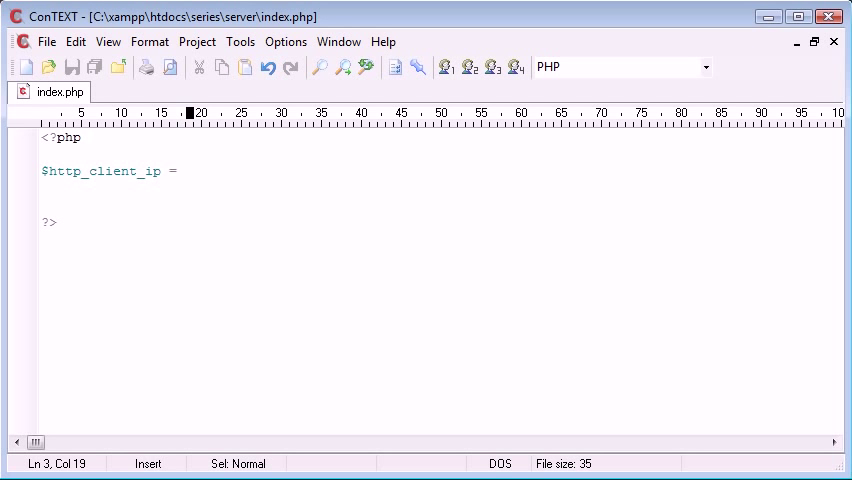
- Remove a stray 1 and complete the assignment with $_SERVER['HTTP_CLIENT_IP'];
type("1")
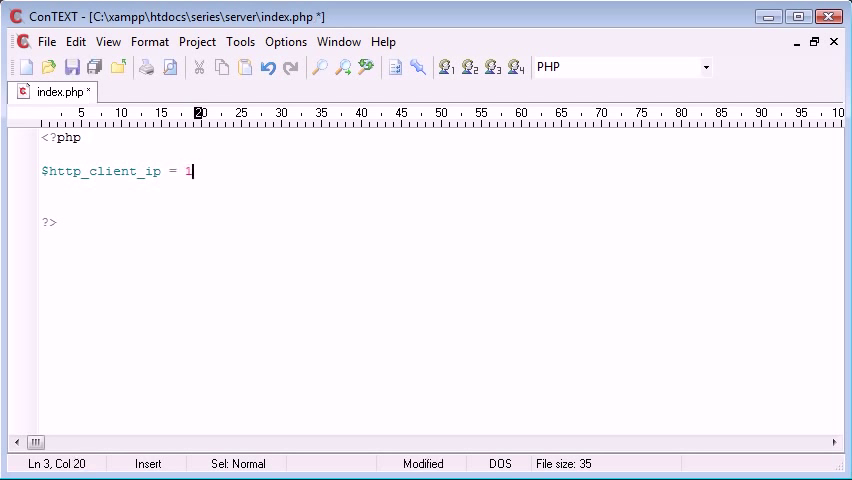
key("BackSpace")
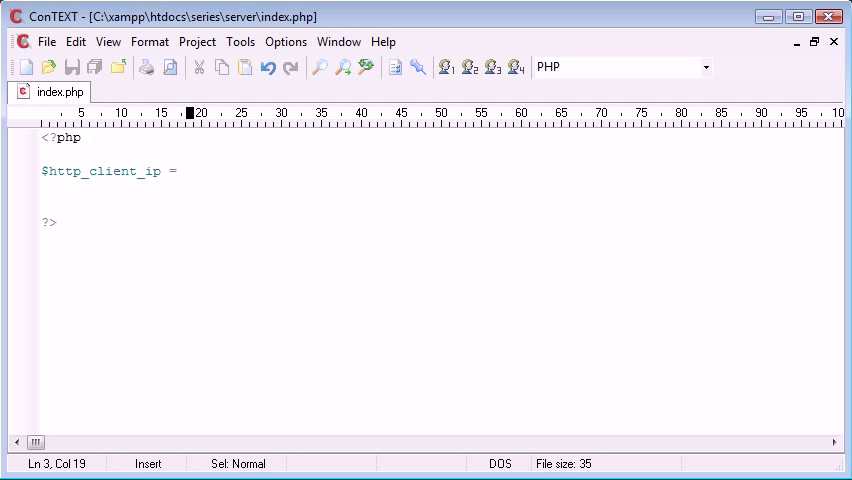
type("$")
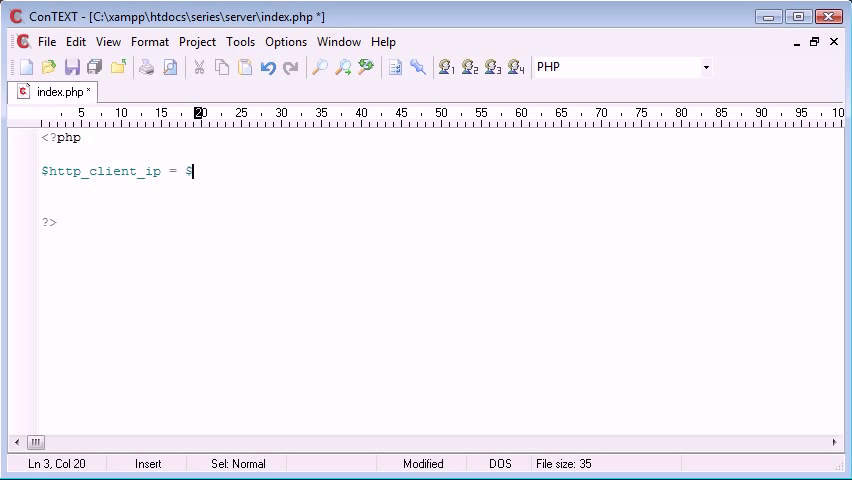
type("_SERVER[];")
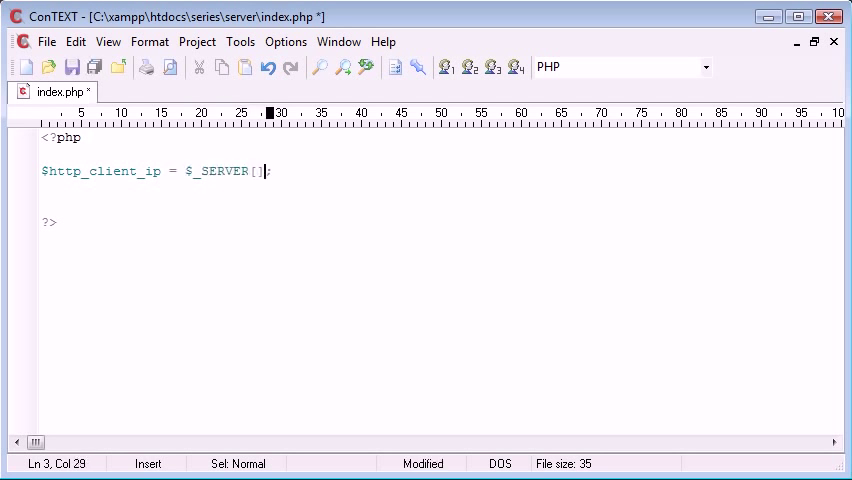
type("'HTTP'")
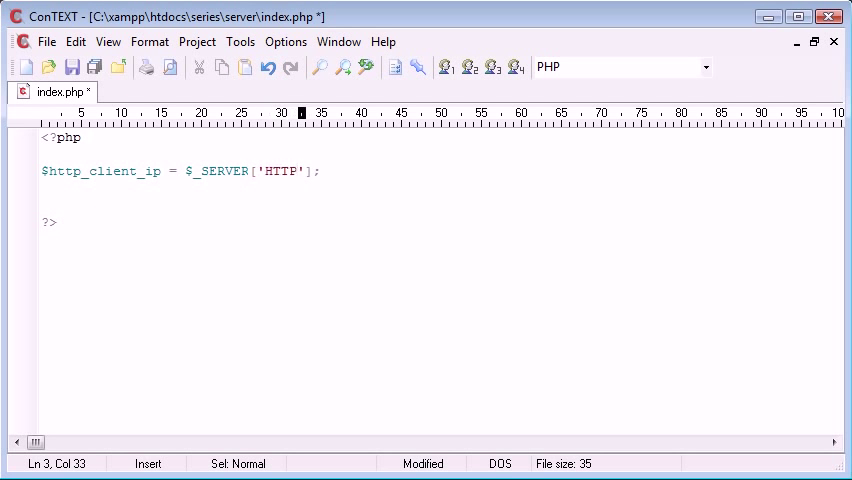
type("_CLIENT_IP")
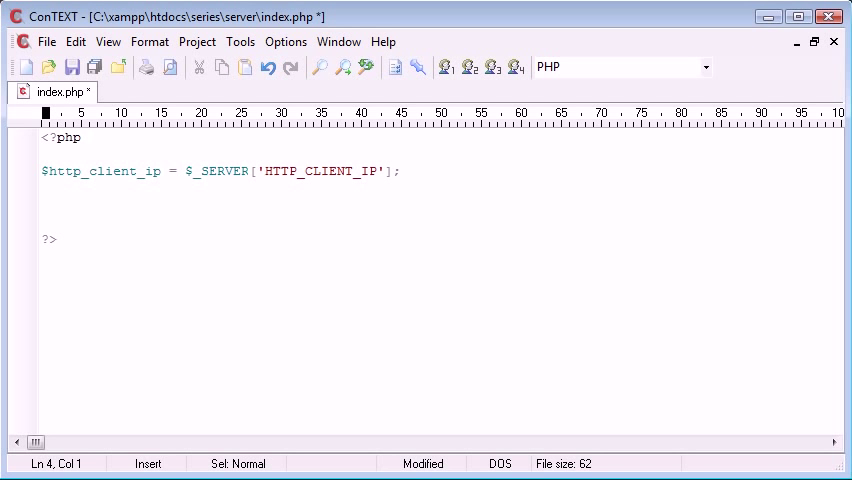
- Type $http_x_forwarded_for = $_SERVER['HTTP_X_FORWARDED_FOR']; on line 4
type("$")
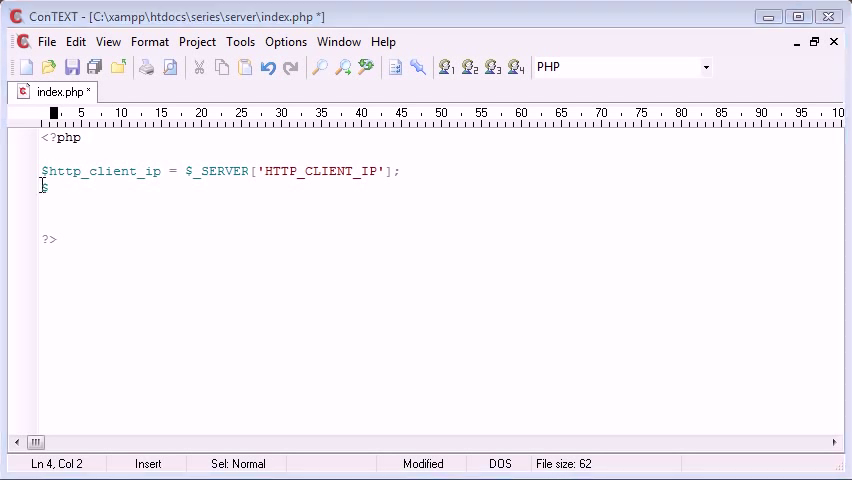
type("$HT")
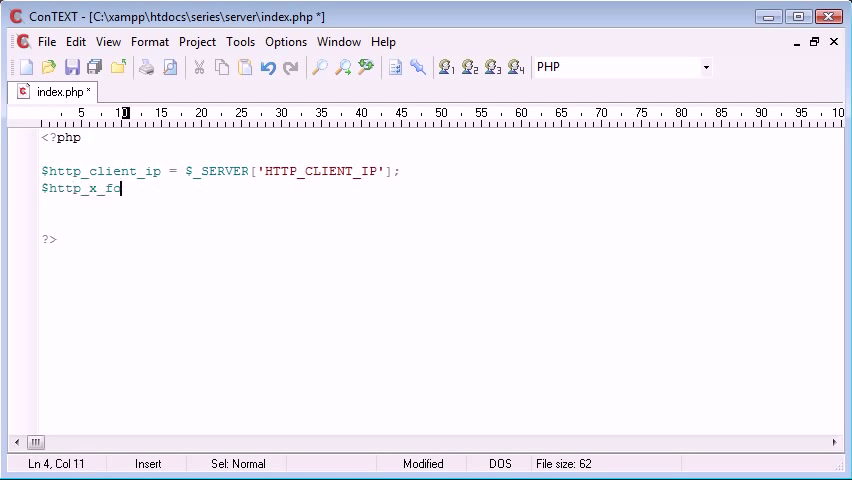
type("rwarded_f")
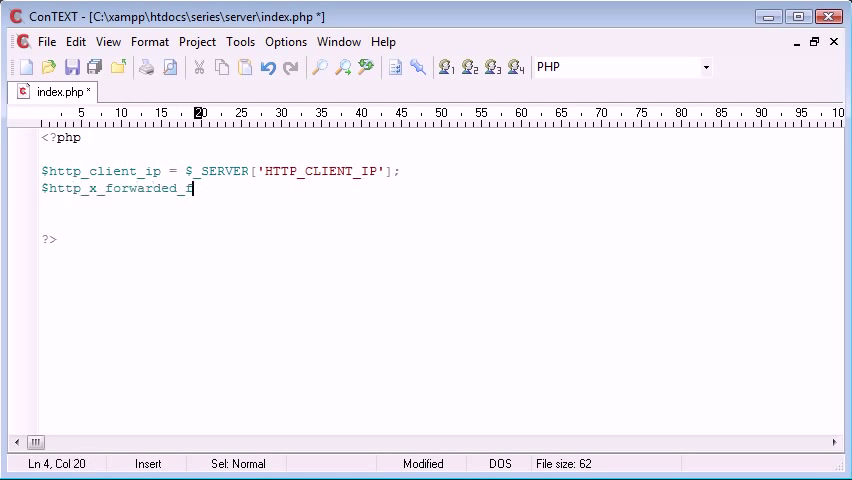
type("or = $_SERVER[''];")
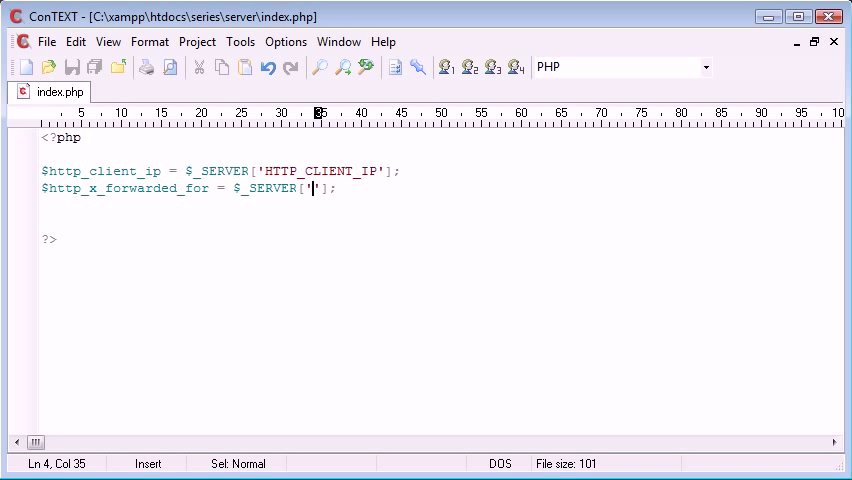
type("HTTP_X")
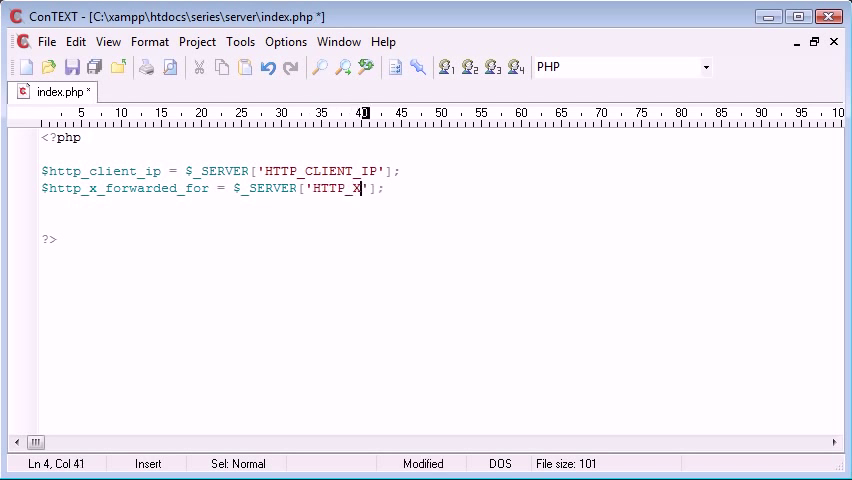
type("FORWARDED_FOR")
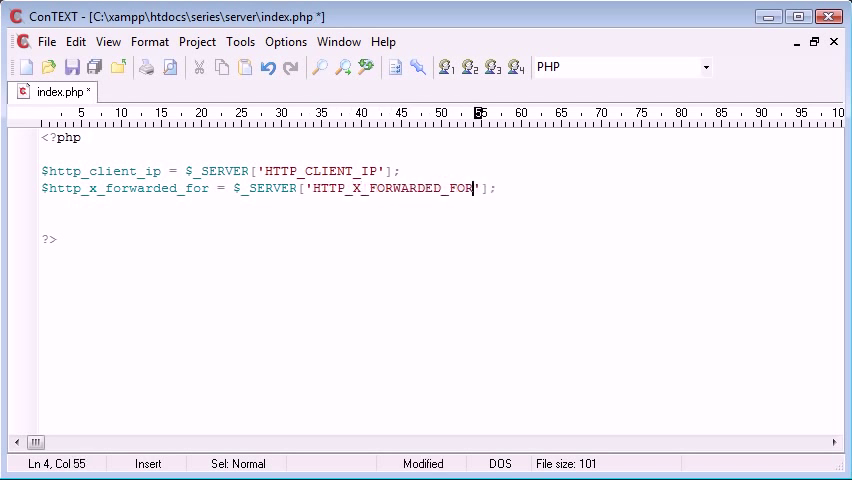
type("$")
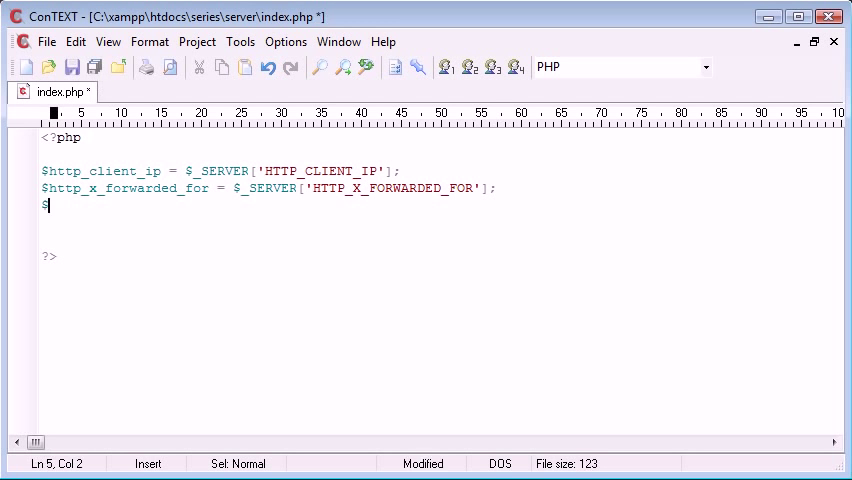
- Type $remote_addr = $_SERVER['REMOTE_ADDR']; on line 5
type("remote-a")
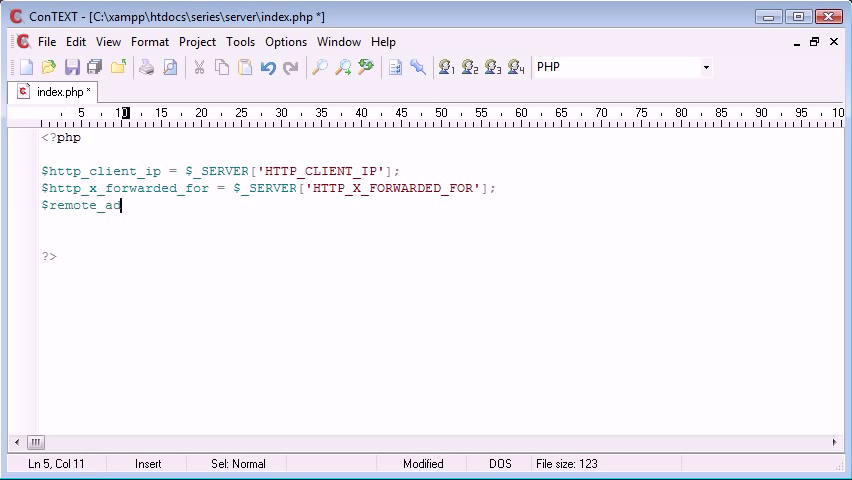
type("dr =")
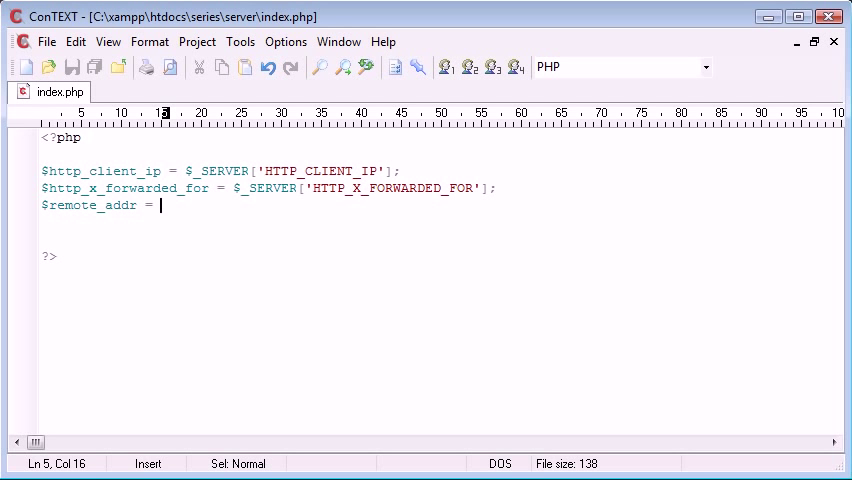
type("$_SERVER[''];")
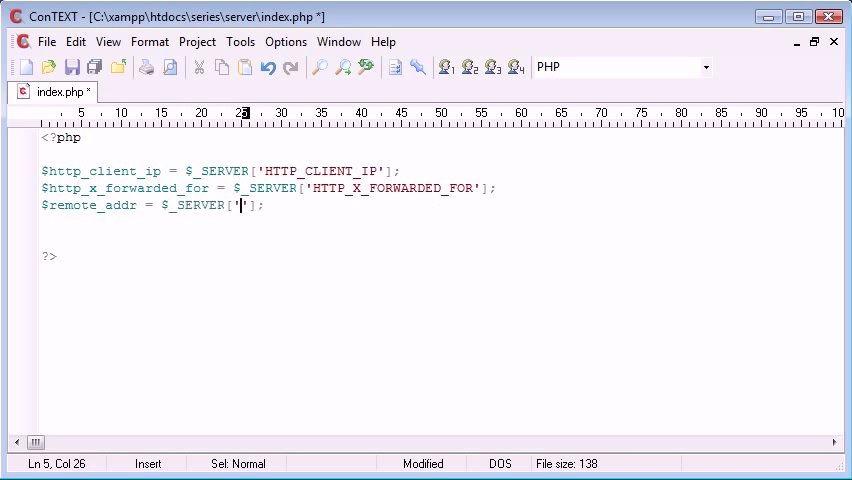
type("REMOTE")
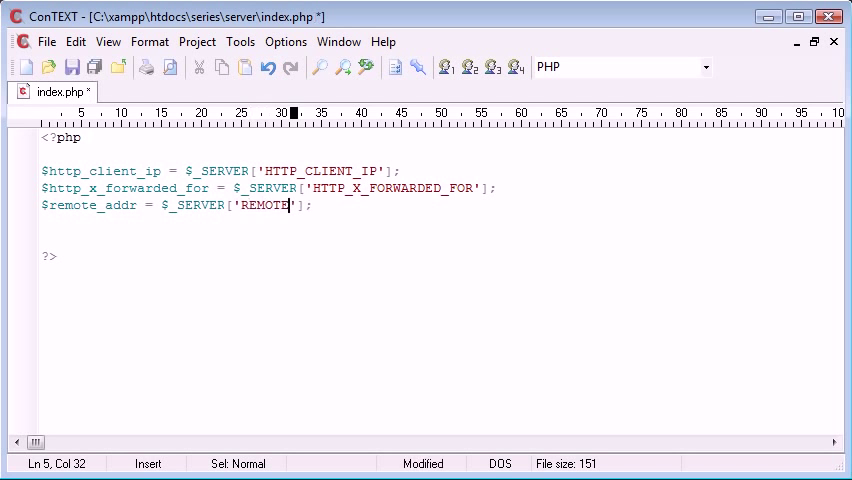
type("_ADDR")
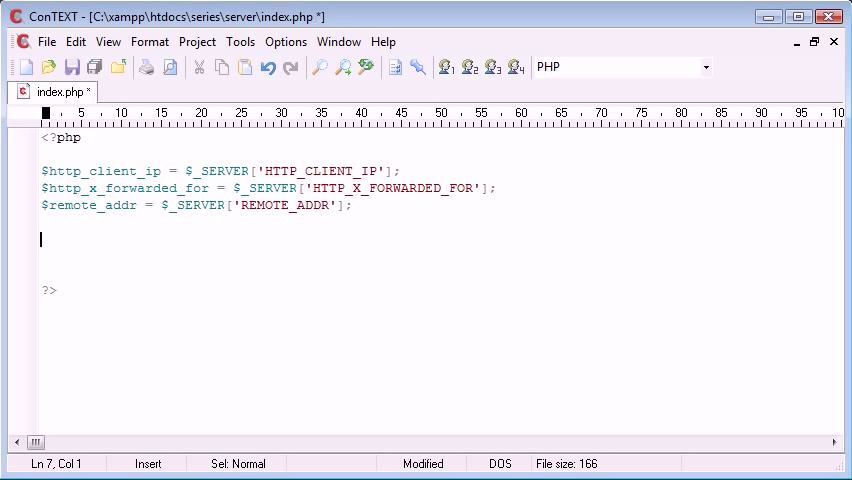
- Write if (!empty($http_client_ip)) { $ip_address = $http_client_ip; } below the variables
type("!empty()")
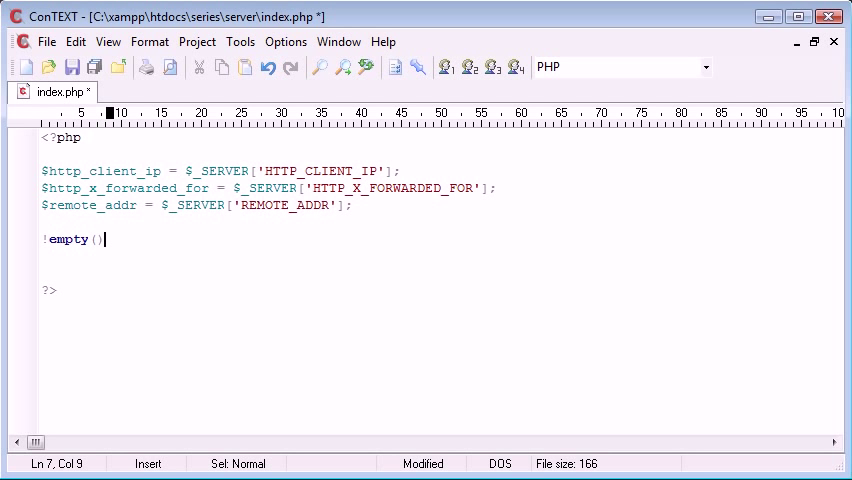
key("Ctrl+z")
type("if")
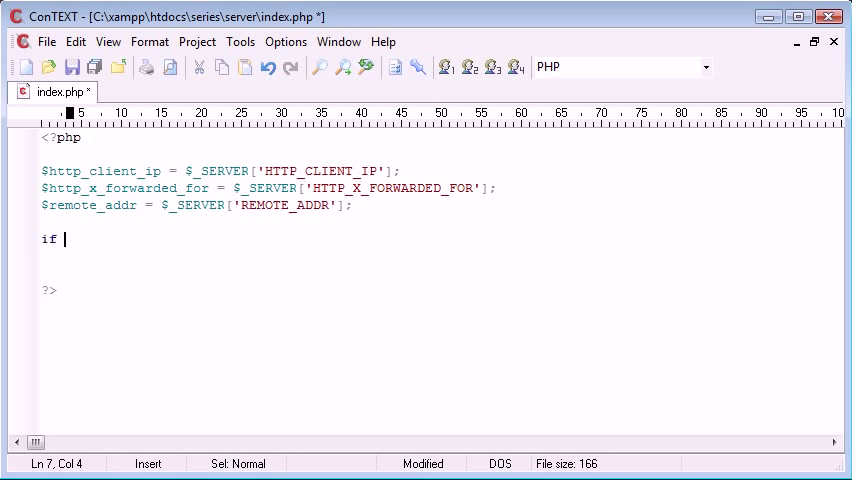
type("(!empty(")
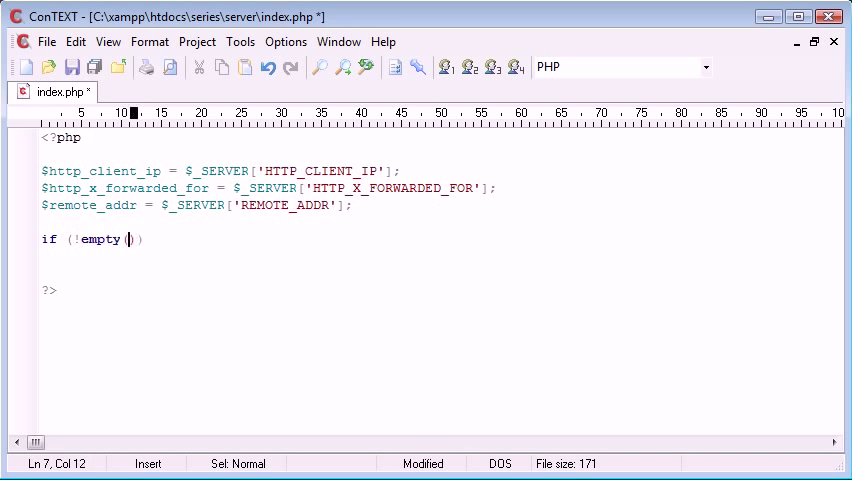
type("$http_cl")
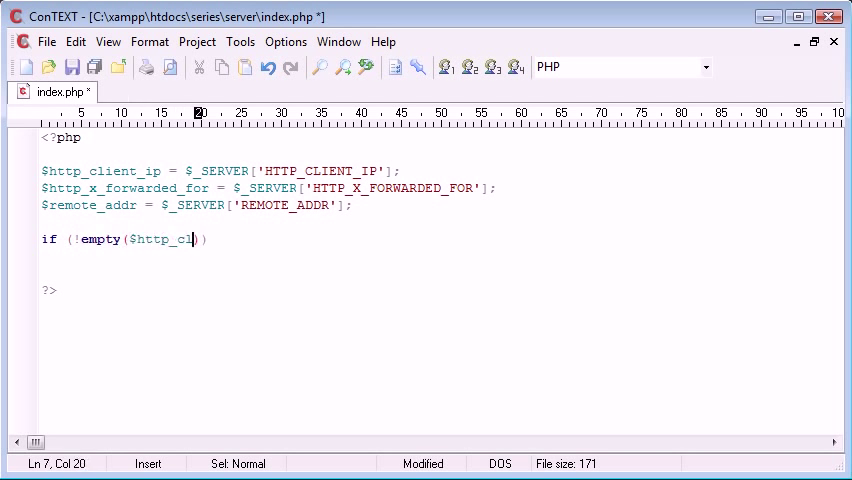
type("ient_ip")
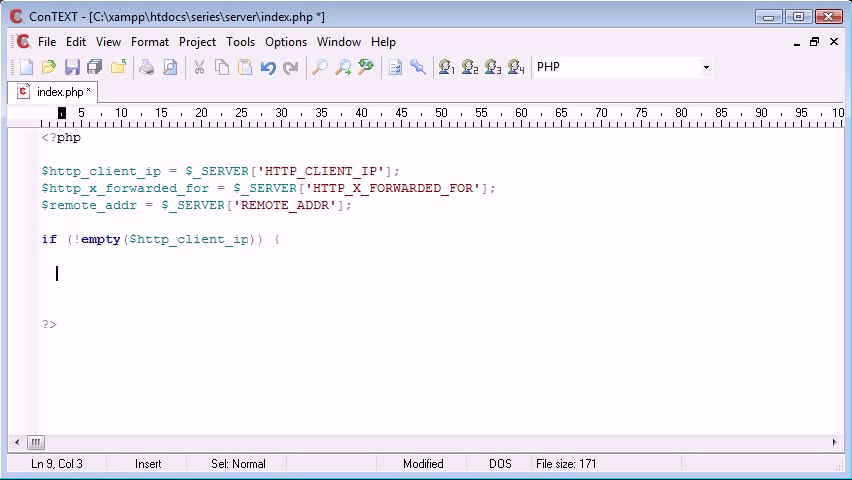
type("$ip")
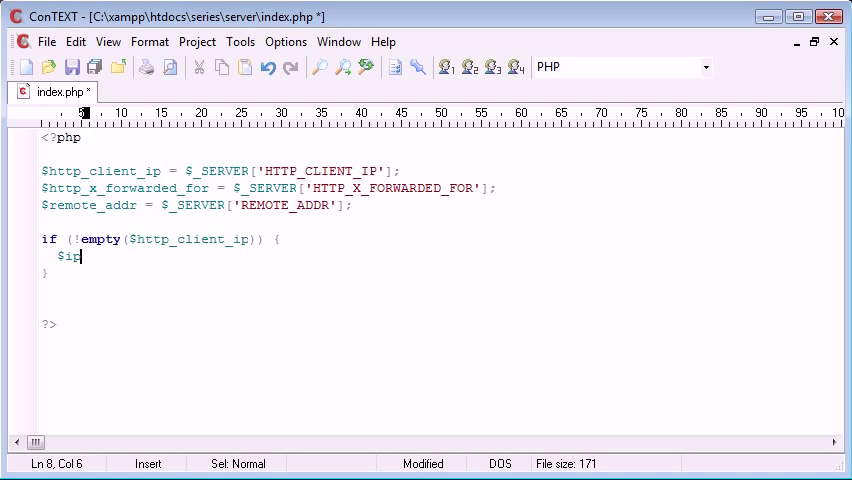
type("_address =")
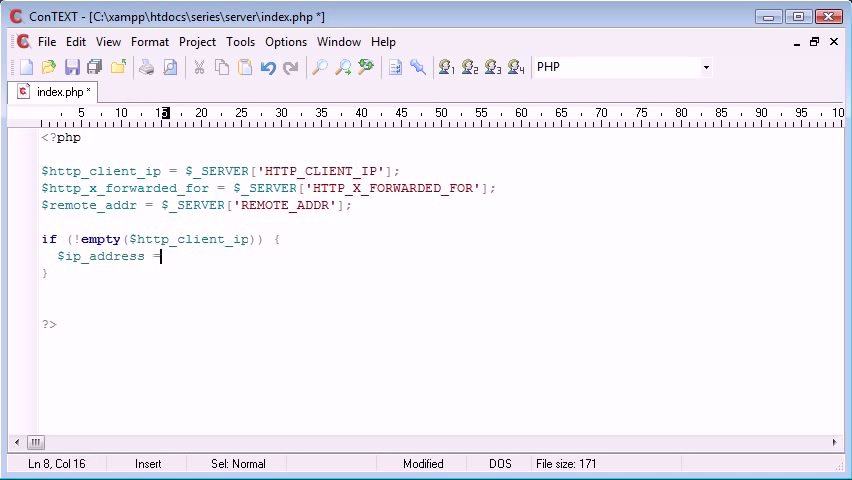
type("$http_c")
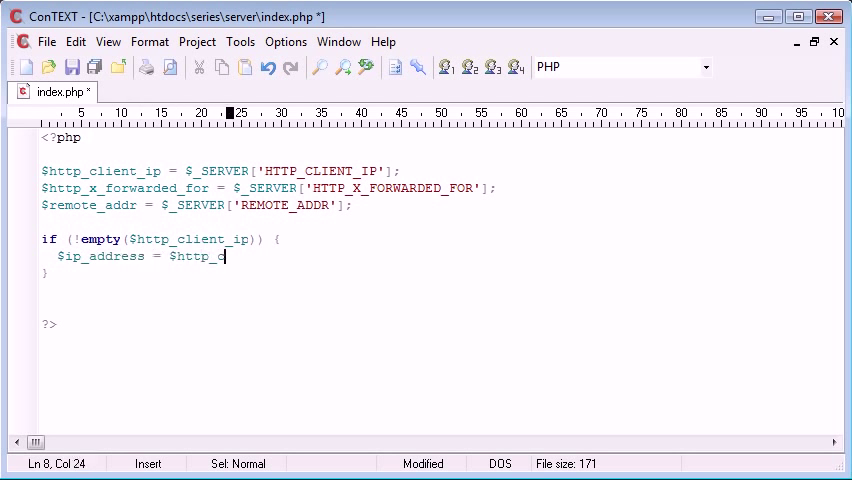
type("client_ip;")
left_click(440, 273)
type(" else if")
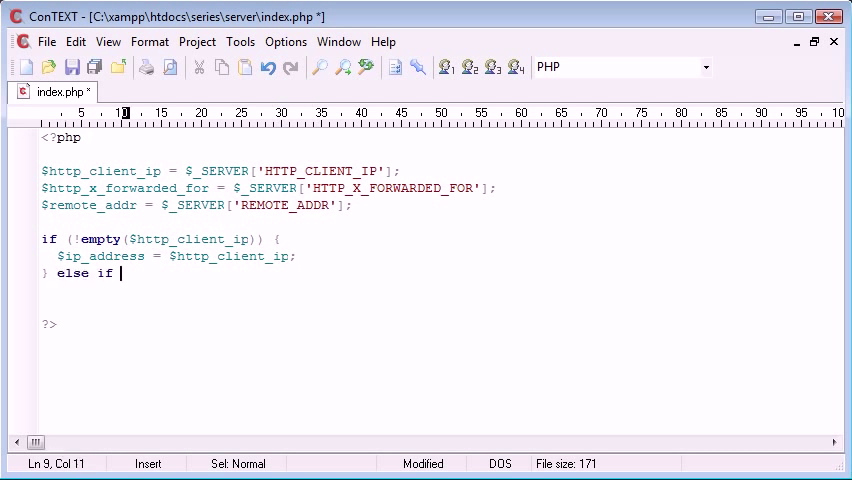
- Write else if (!empty($http_x_forwarded_for)) setting $ip_address = $http_x_forwarded_for, then an empty else
type("() {")
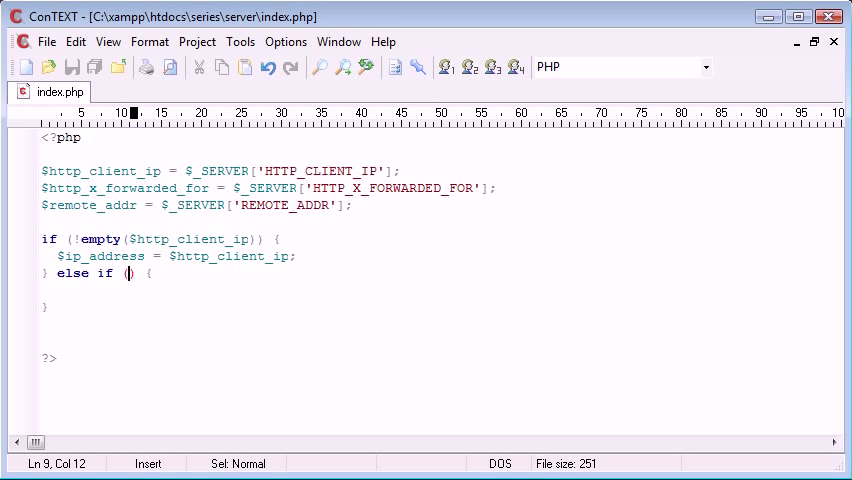
type("$")
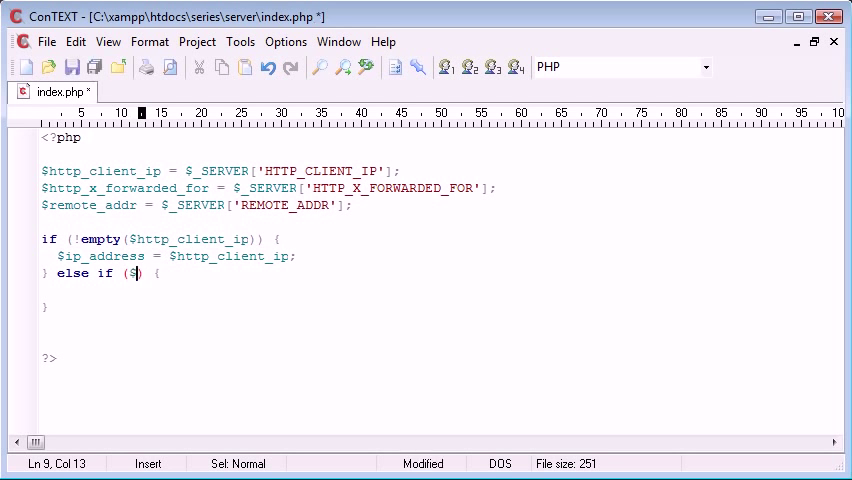
type("http_x_")
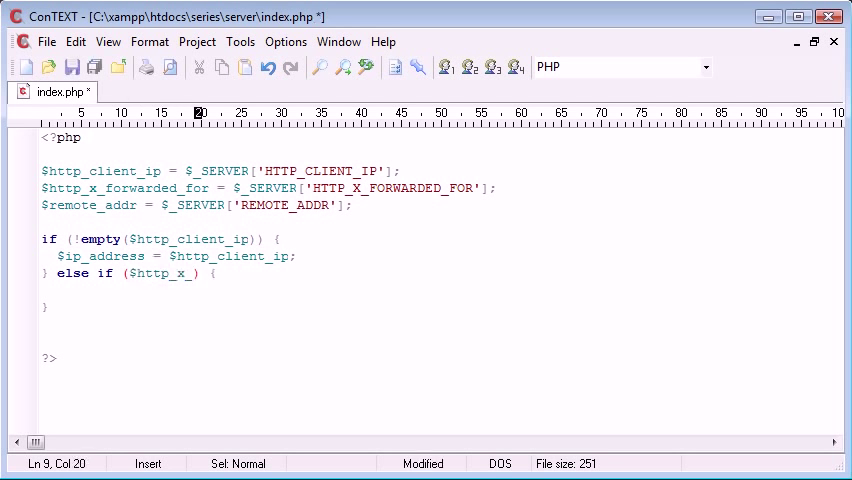
type("forwarded_for")
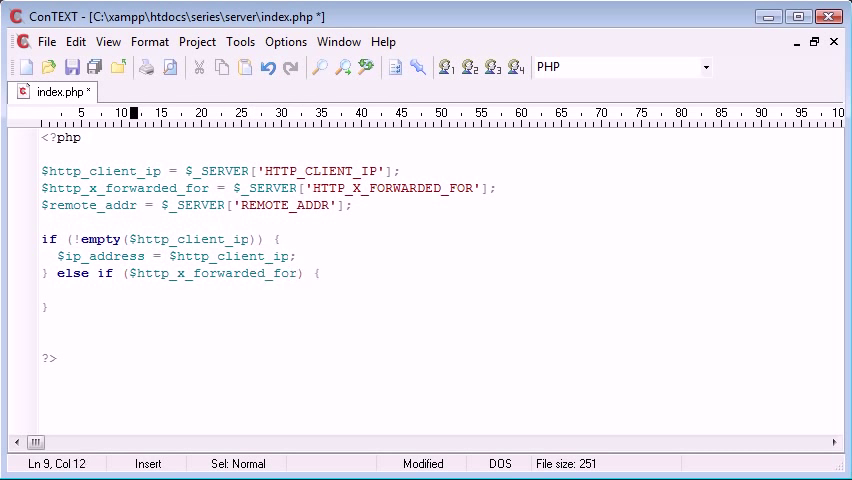
type("!empty(")
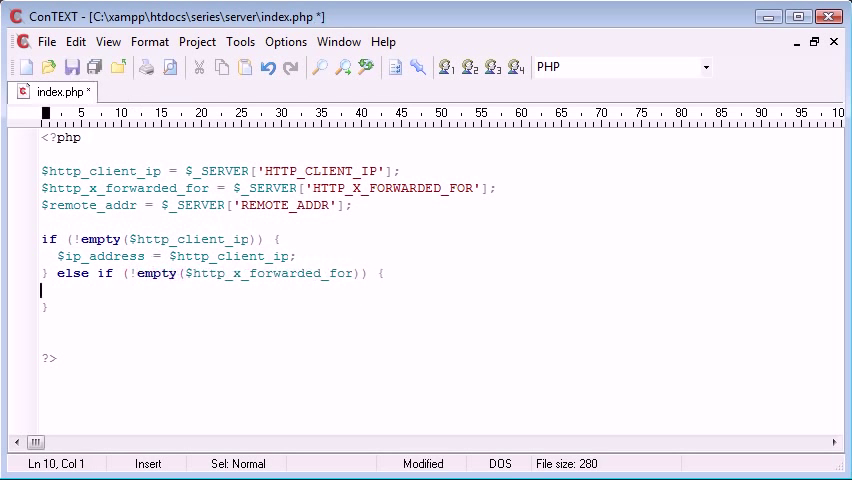
type("$ip_address = $")
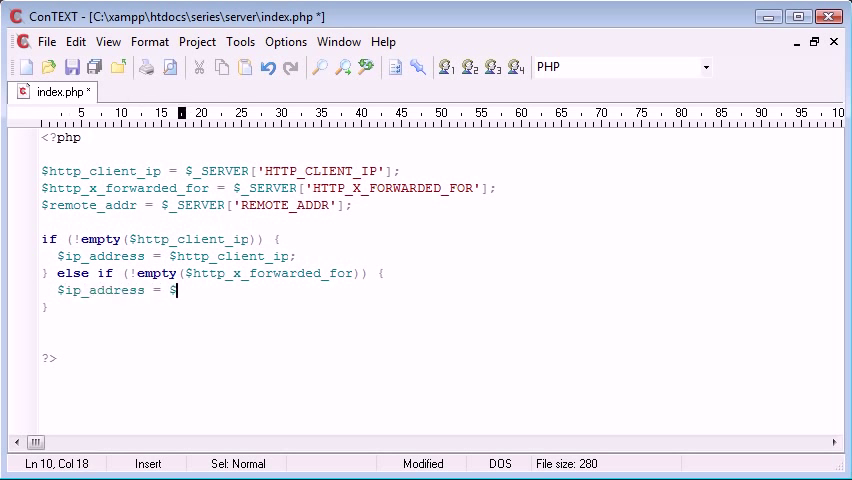
type("http_x_")
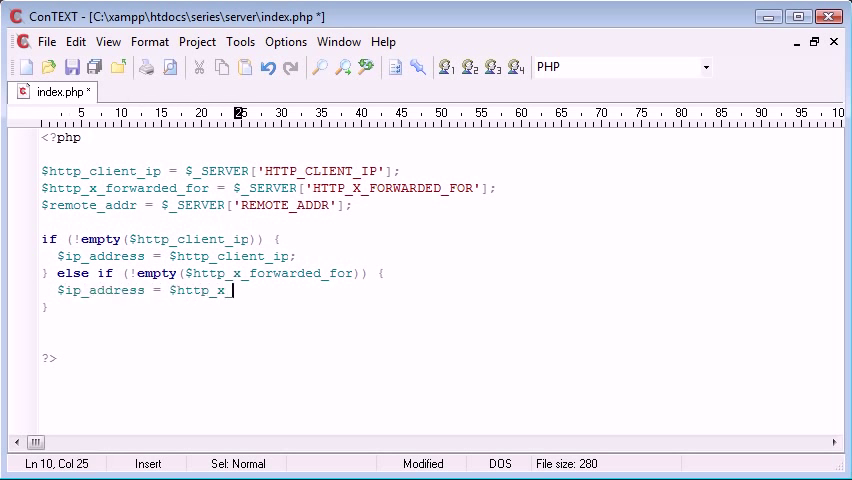
type("forwarded_")
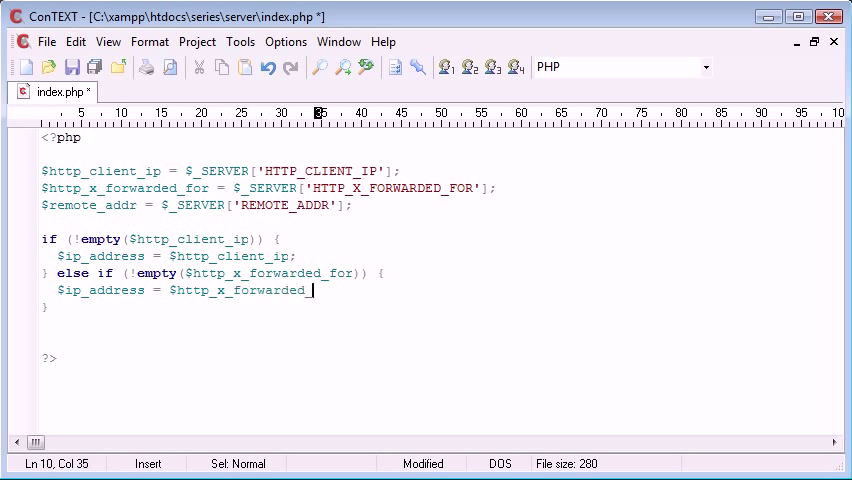
type("for;")
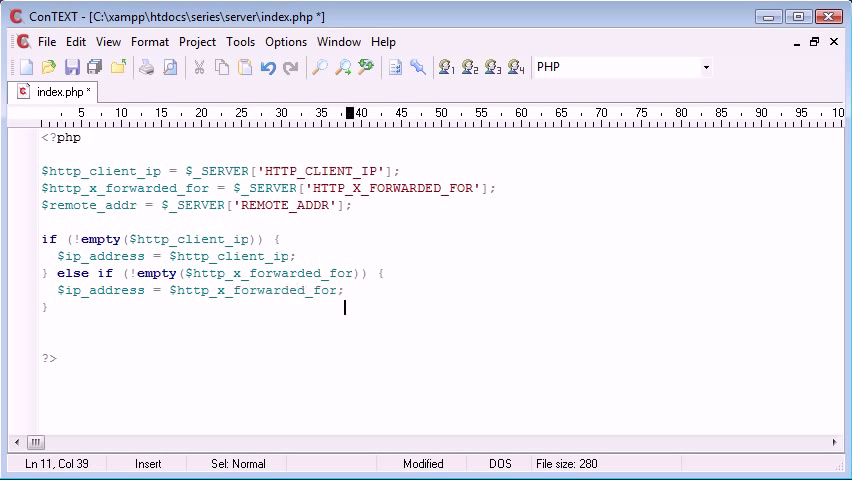
type("} else {")
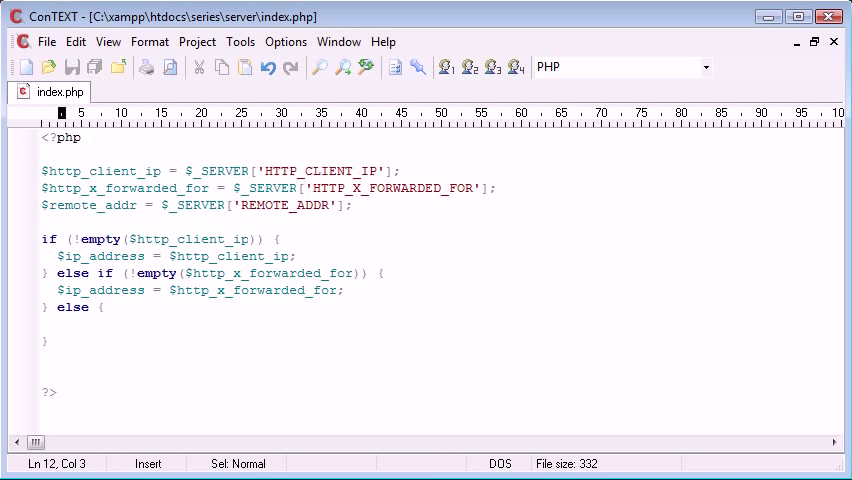
- Type $ip_adress = $remote_addr; inside the else braces
type("$ip_adress = $remote_")
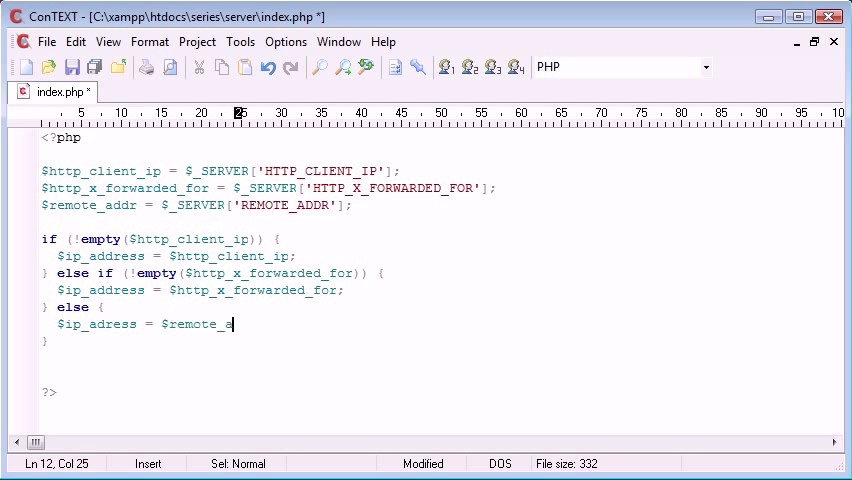
type("addr;")
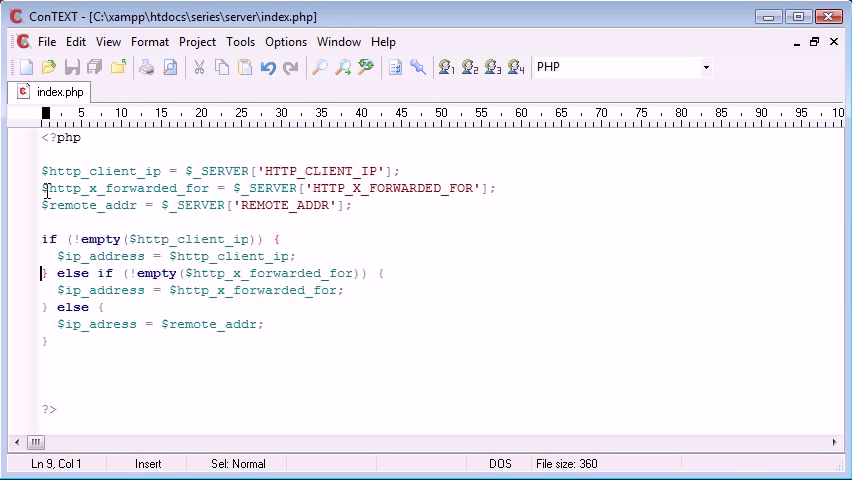
- Type echo $ip_address; below the conditional's closing brace
type("echo $")
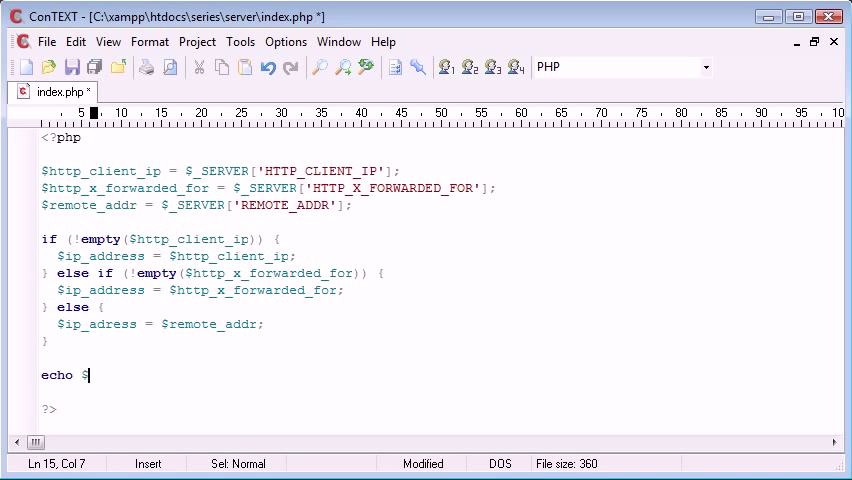
type("ip_address;")
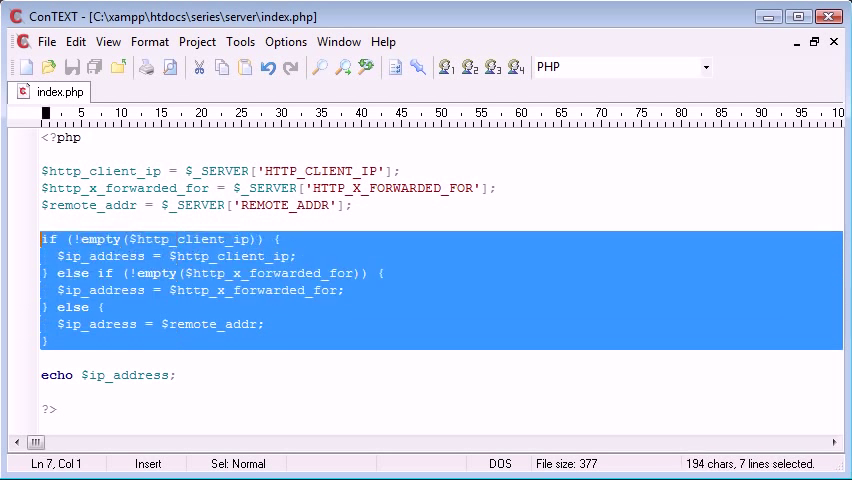
- Correct $ip_adress to $ip_address in the else branch on line 12
left_click(48, 273)
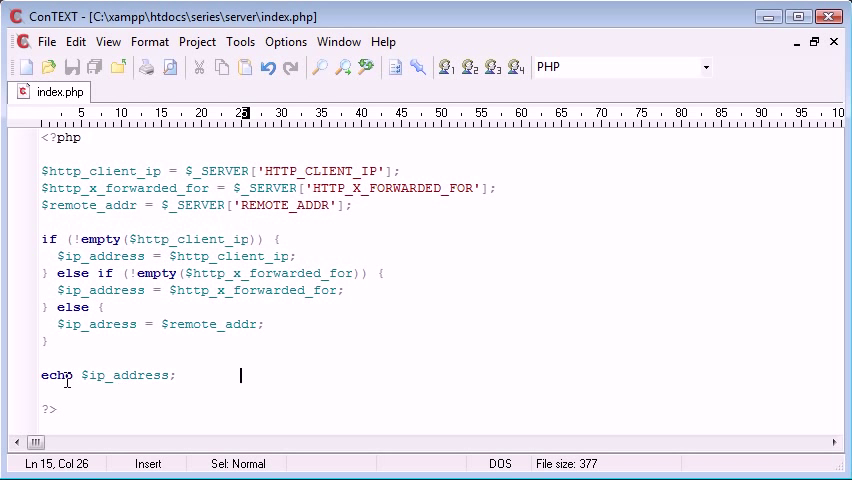
left_click(113, 157)
type("d")
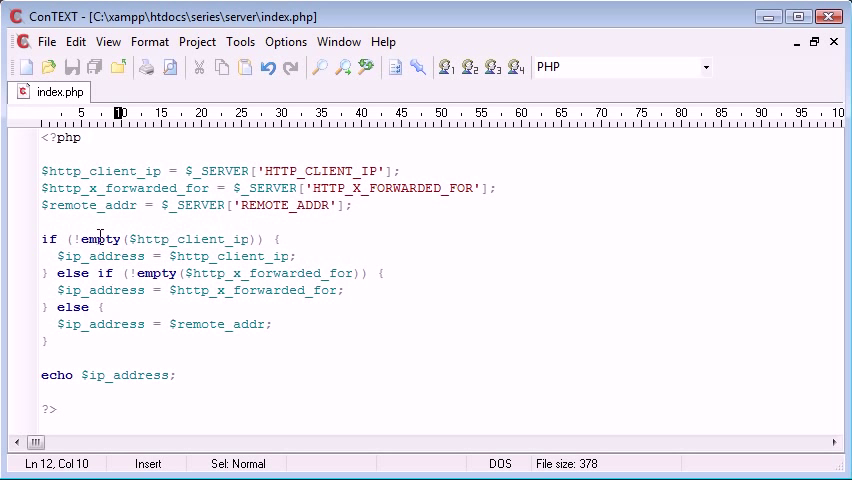
left_click(58, 324)
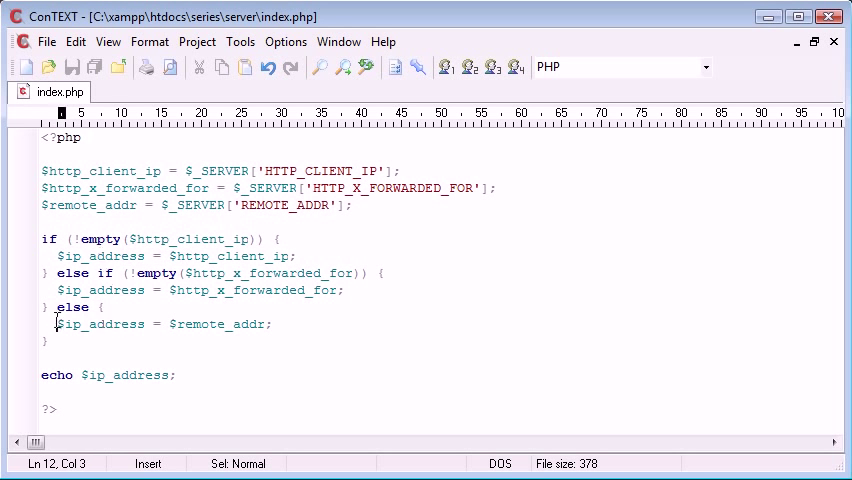
left_click(272, 324)
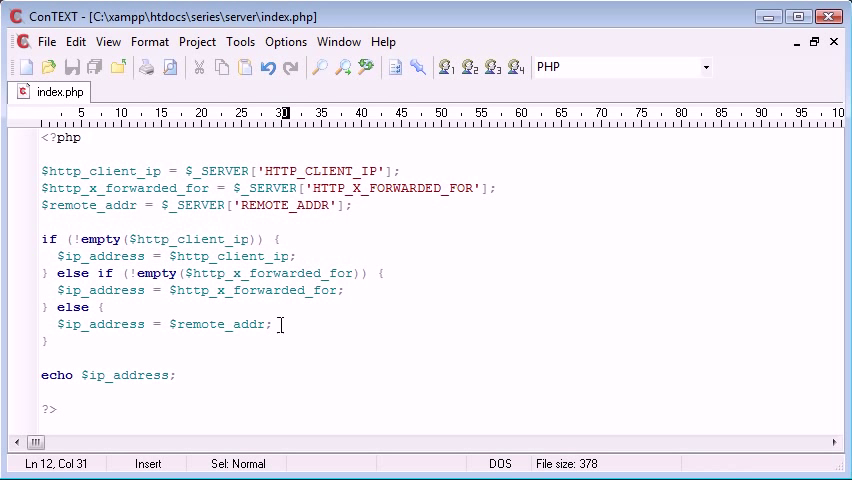
left_click(73, 340)
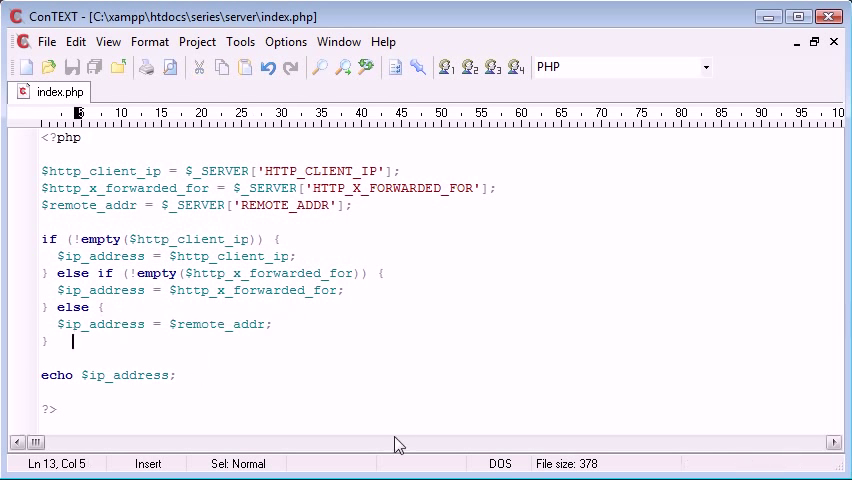